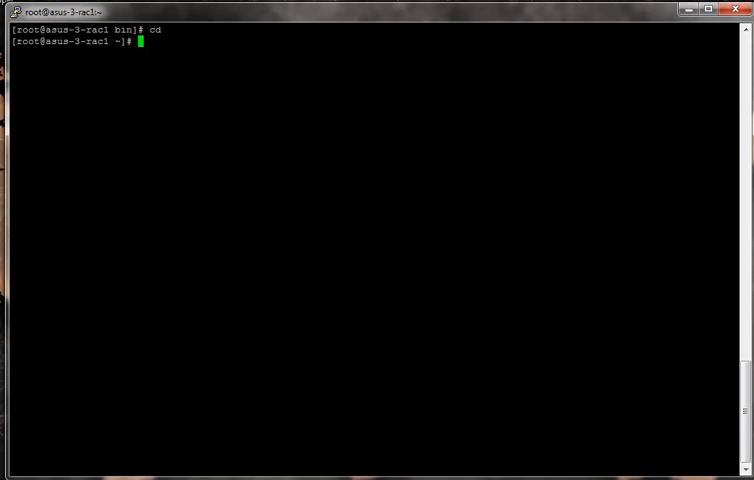
# Change into the grid binaries directory /u01/app/11.2.0/grid/bin.
pyautogui.write('cd /u')
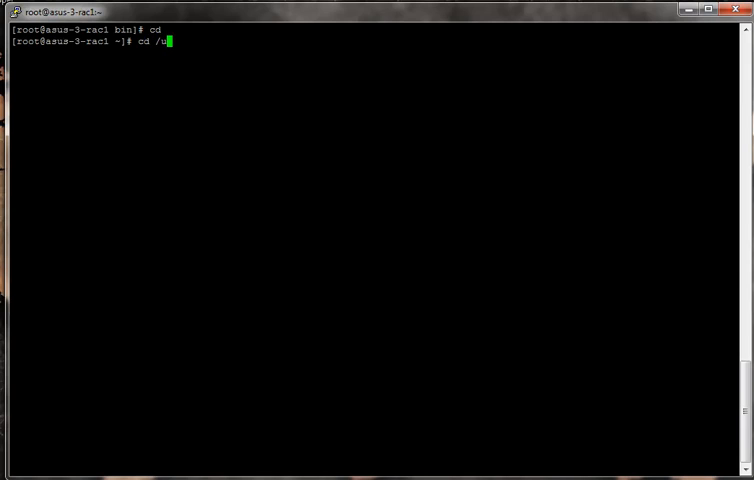
pyautogui.write('01/app/11')
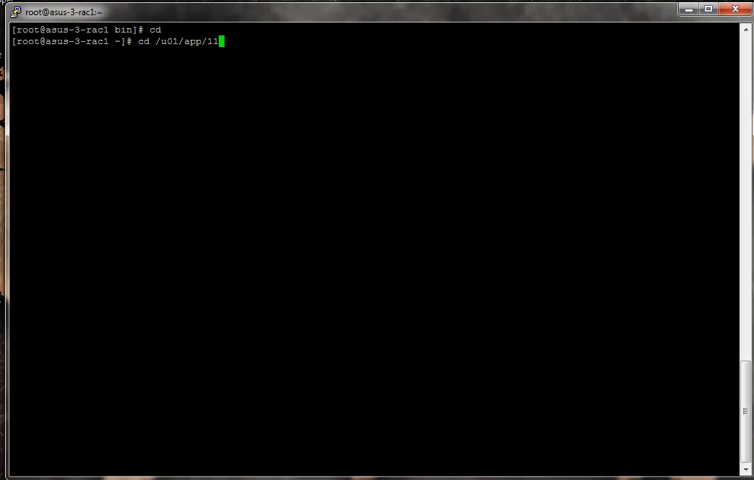
pyautogui.write('.2.0/')
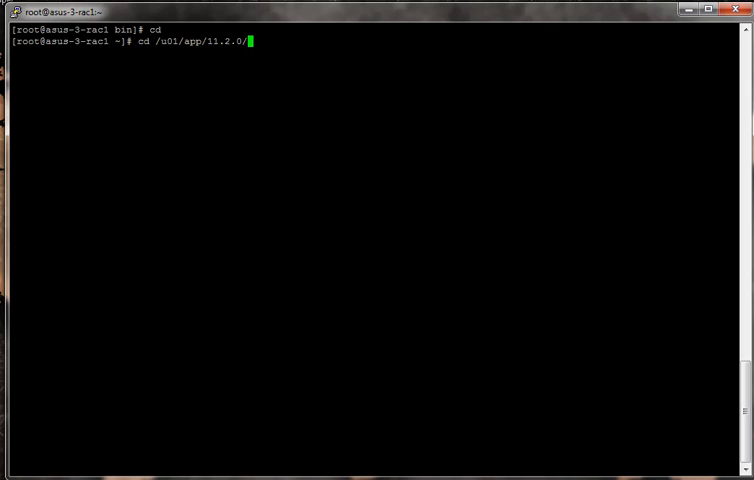
pyautogui.press('Return')
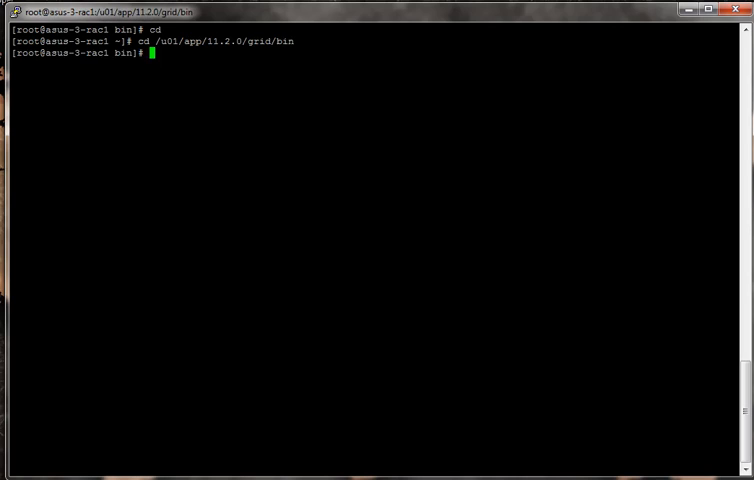
# Run ./crsctl query css votedisk to show the ONLINE voting disk in DATA.
pyautogui.write('./crsctl')
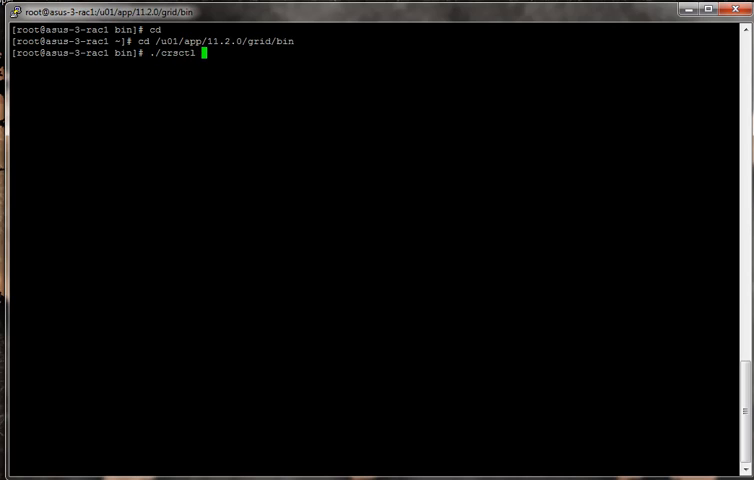
pyautogui.write('query')
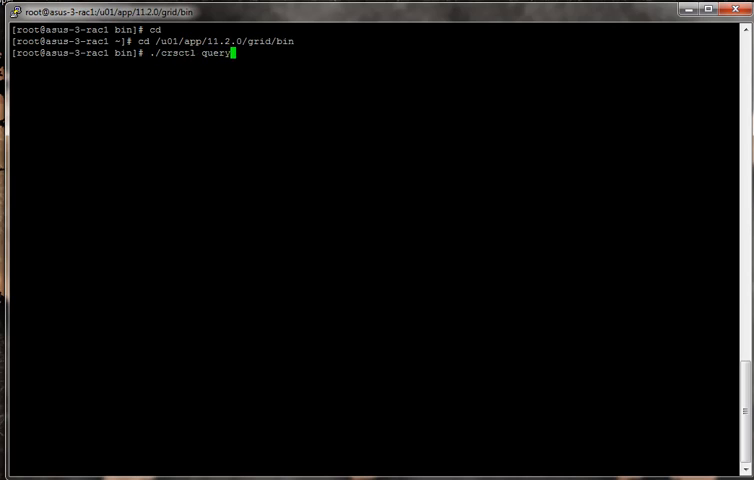
pyautogui.write('css vote')
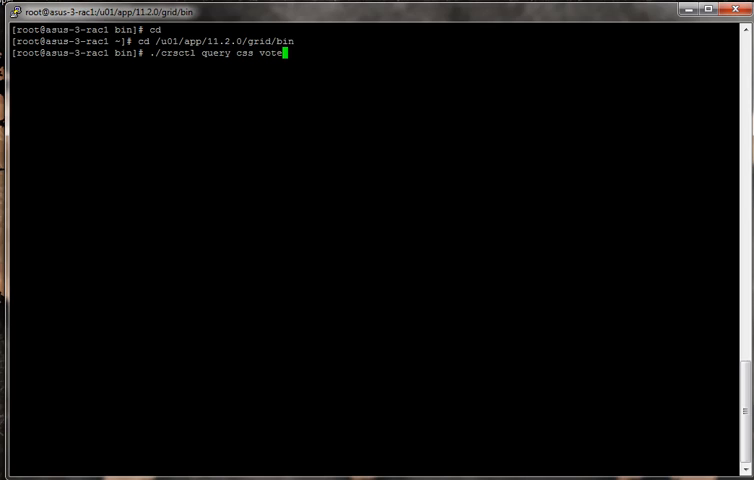
pyautogui.press('Return')
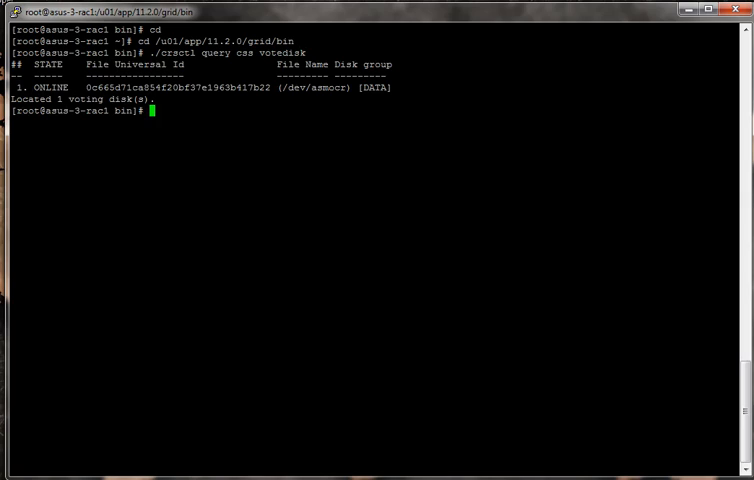
# Print the cluster name asus-3-cluster with ./cemutlo -n.
pyautogui.write('./cemutlo -n')
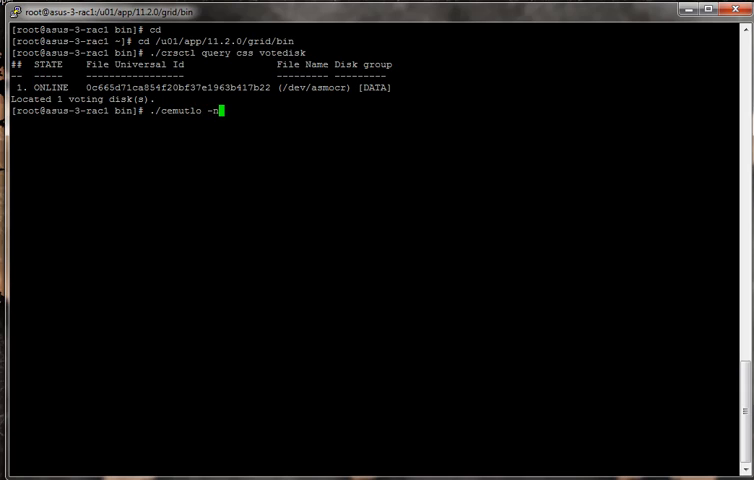
pyautogui.press('Return')
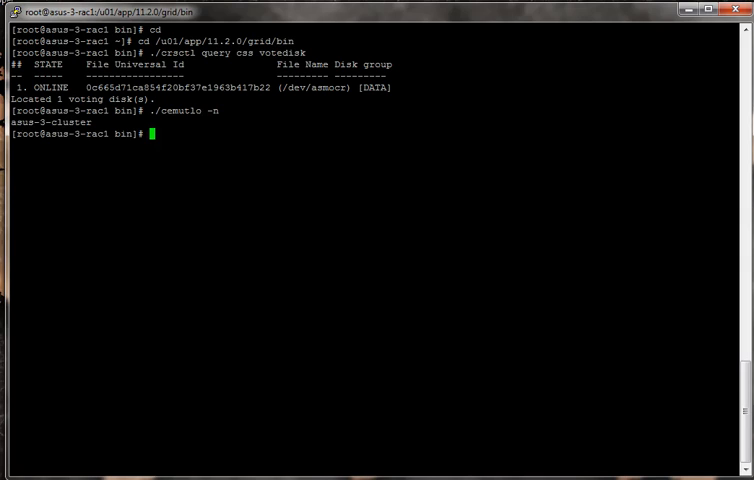
pyautogui.write('./')
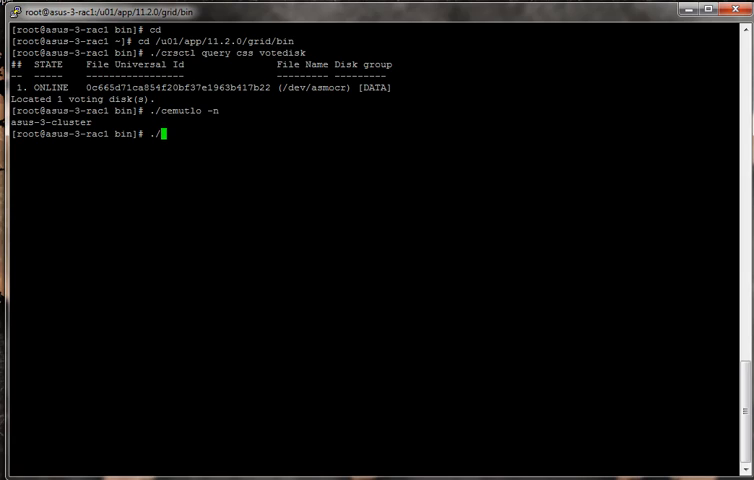
# List the cluster's two nodes, asus-3-rac1 and asus-3-rac2, with ./olsnodes.
pyautogui.write('olsnodes')
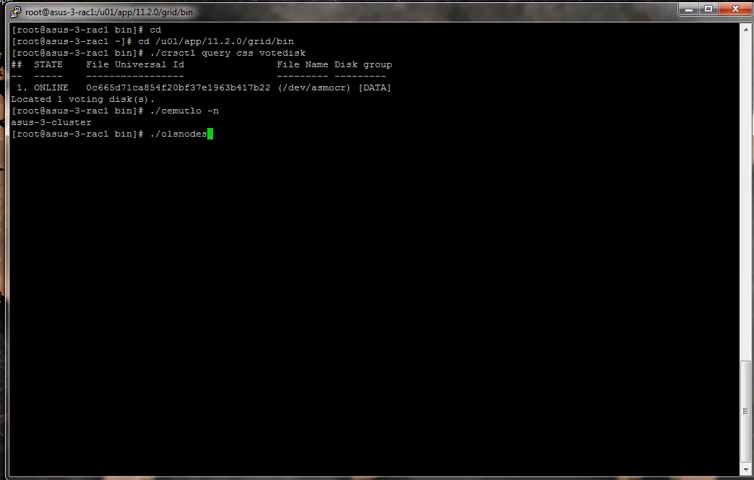
pyautogui.press('Return')
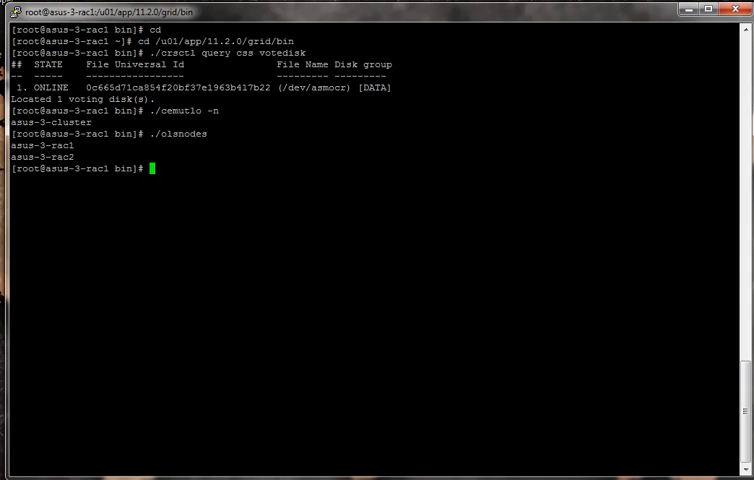
pyautogui.write('./crs_stat -t -v')
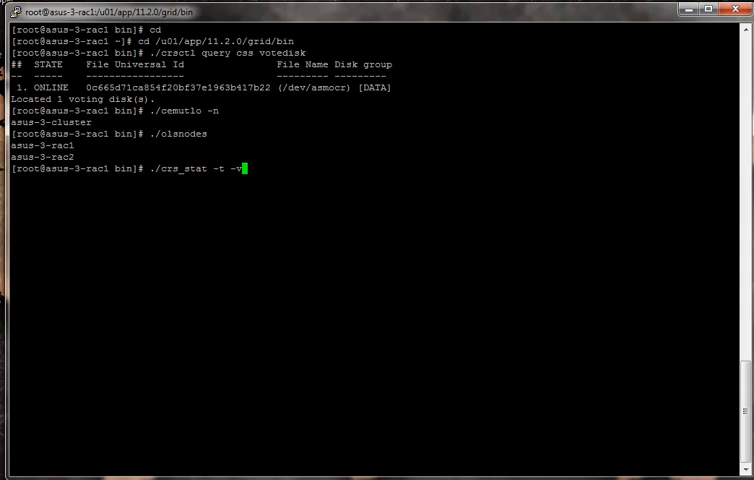
# Run ./crs_stat -t -v to show each resource's type, target, state and host.
pyautogui.press('Return')
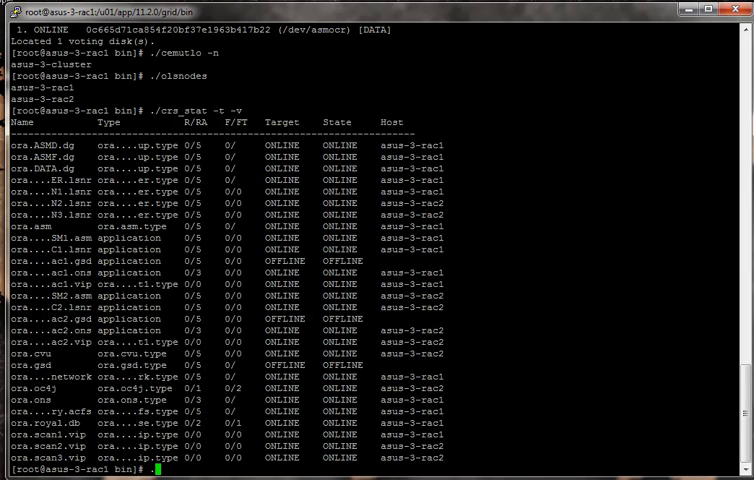
# Page through detailed resource status with ./crsctl stat res -t | more.
pyautogui.write('./crsctl stat res -t | more')
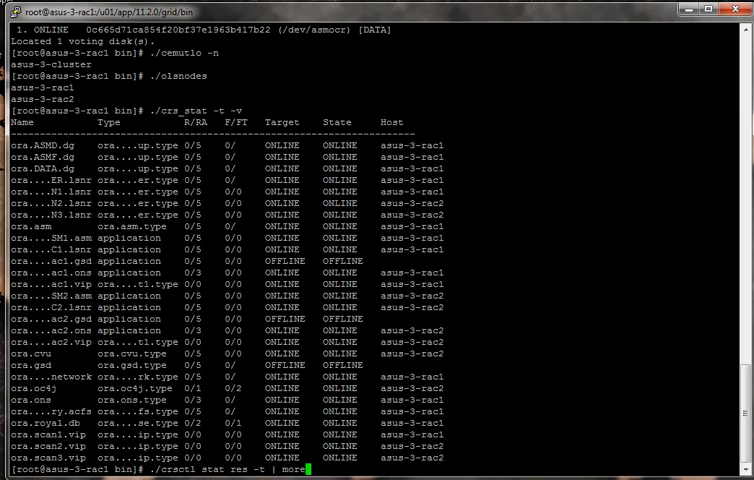
pyautogui.press('Return')
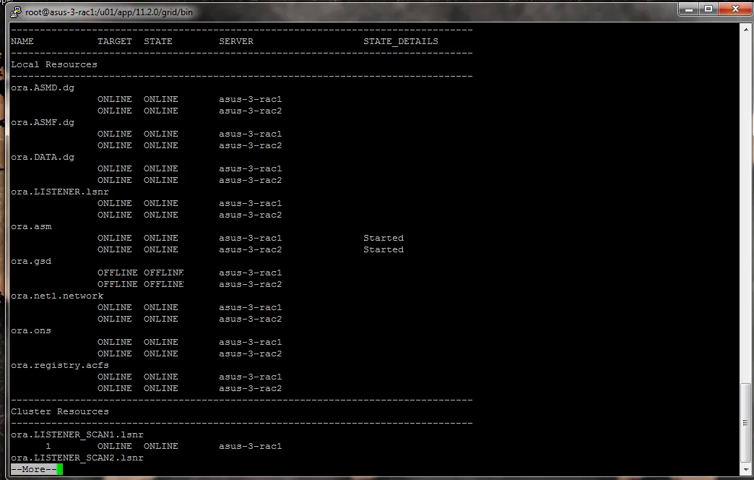